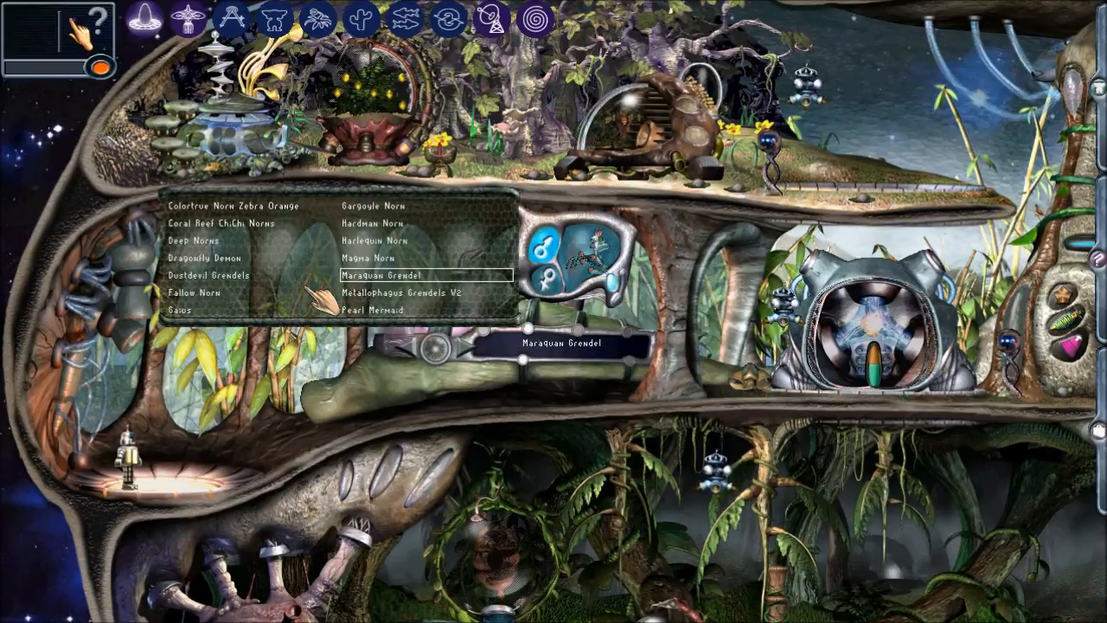
mouse_move(251, 277)
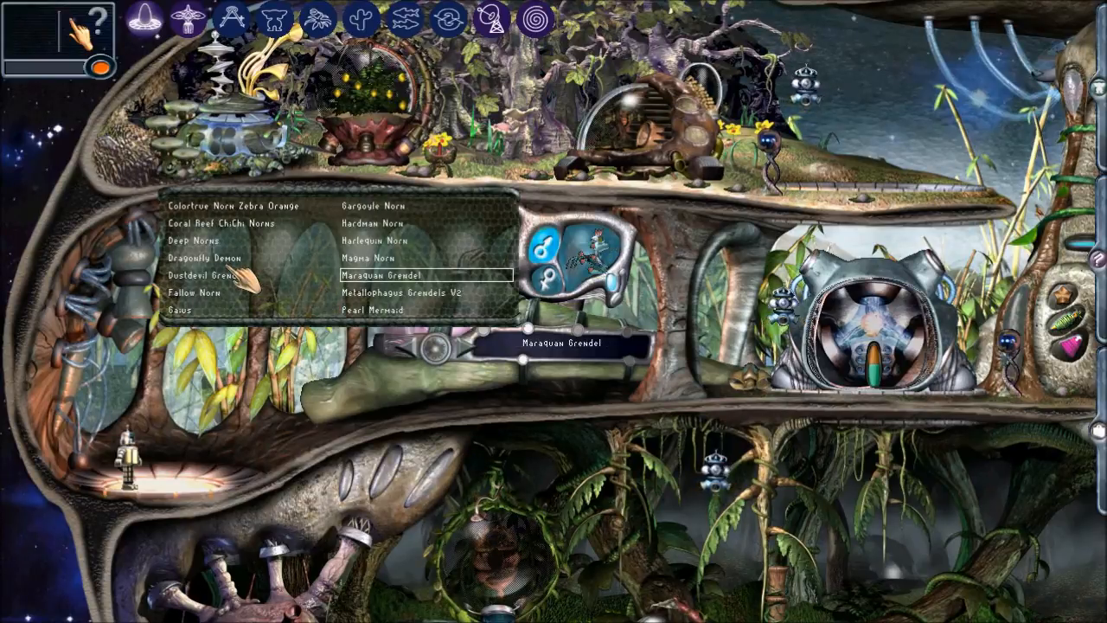
Select Dragonfly Dewon, then settle on Coral Reef ChiChi Norns as the breed to hatch
click(206, 256)
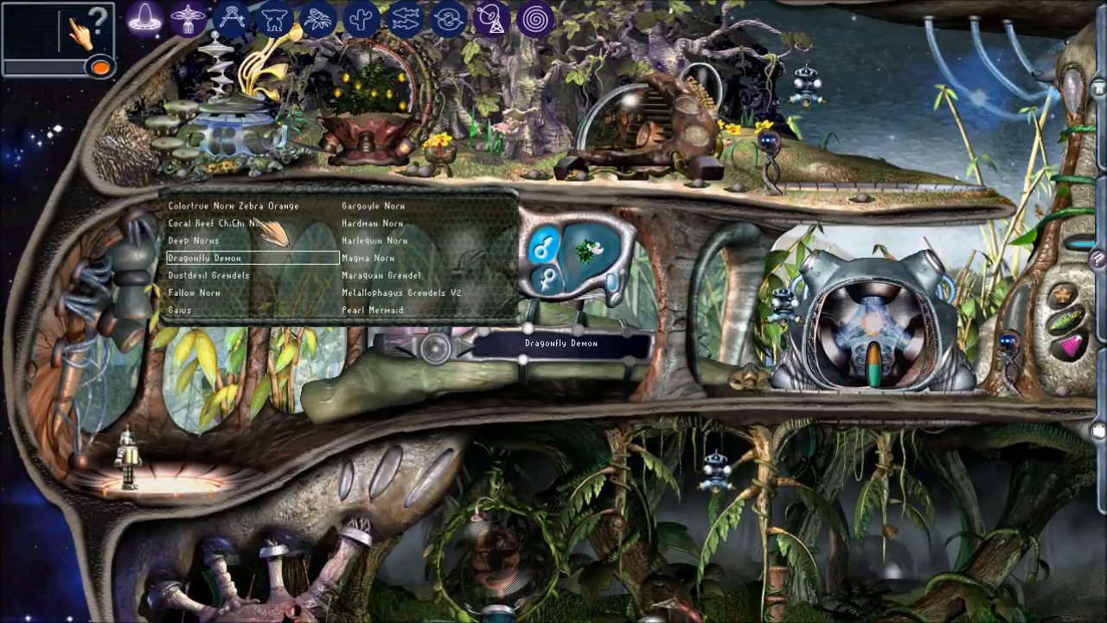
click(211, 223)
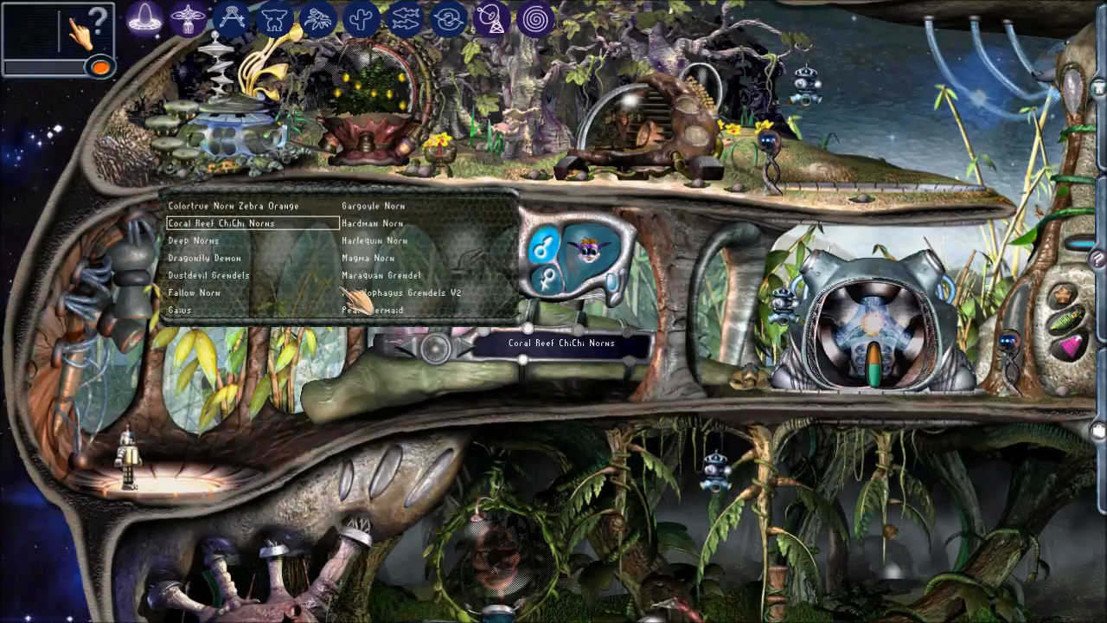
mouse_move(381, 206)
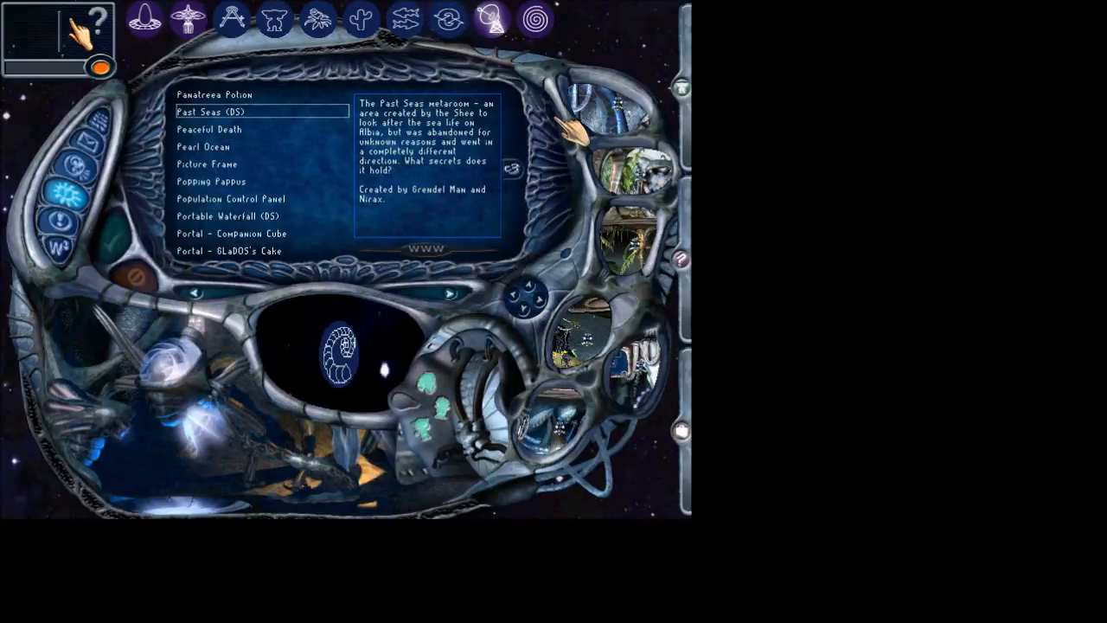
mouse_move(557, 182)
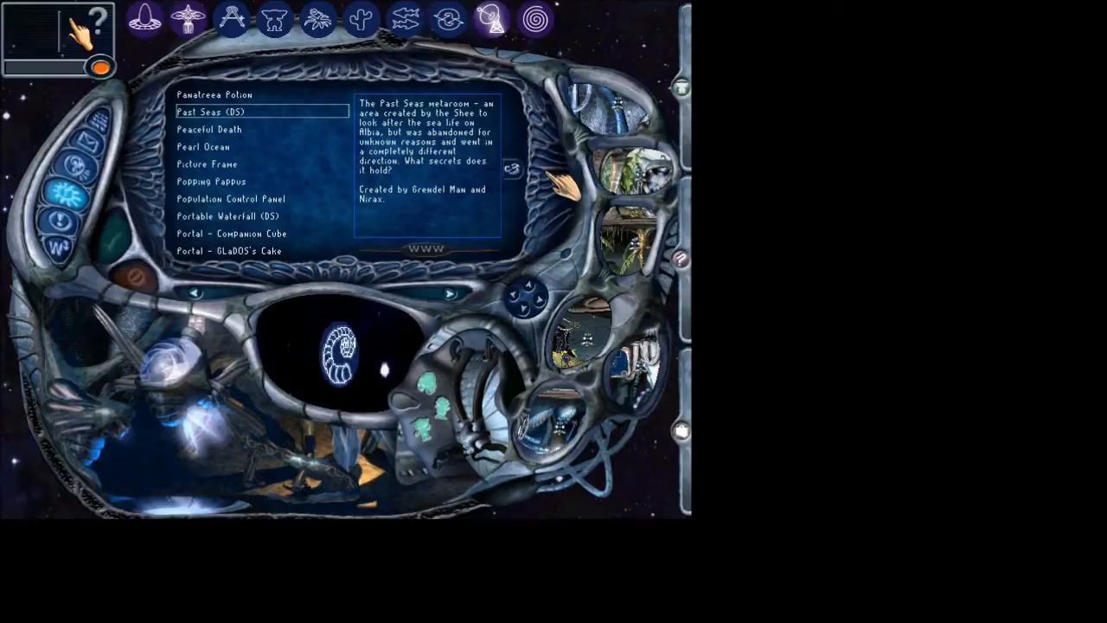
mouse_move(562, 222)
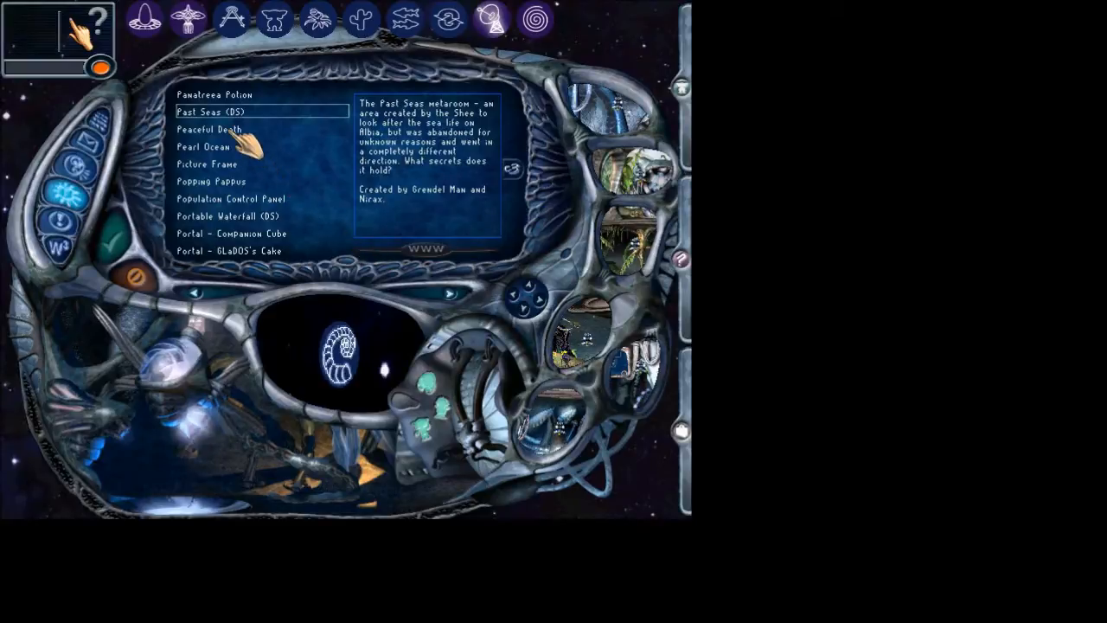
Preview Pearl Ocean, Popping Pappus, Population Control Panel and Portal - Companion Cube in the injector list
click(203, 147)
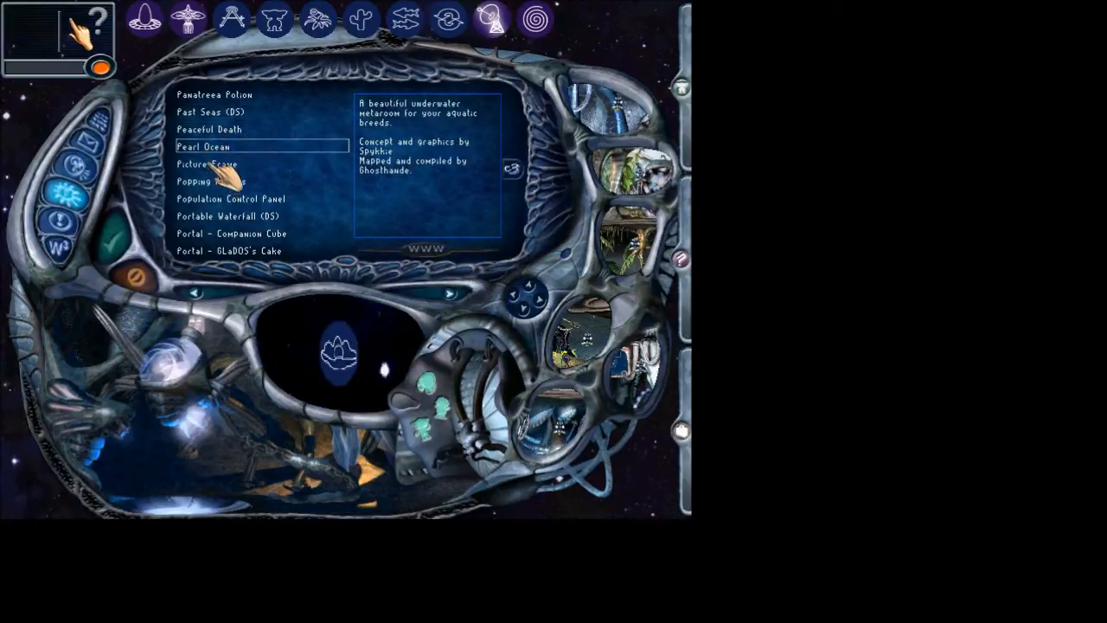
click(211, 182)
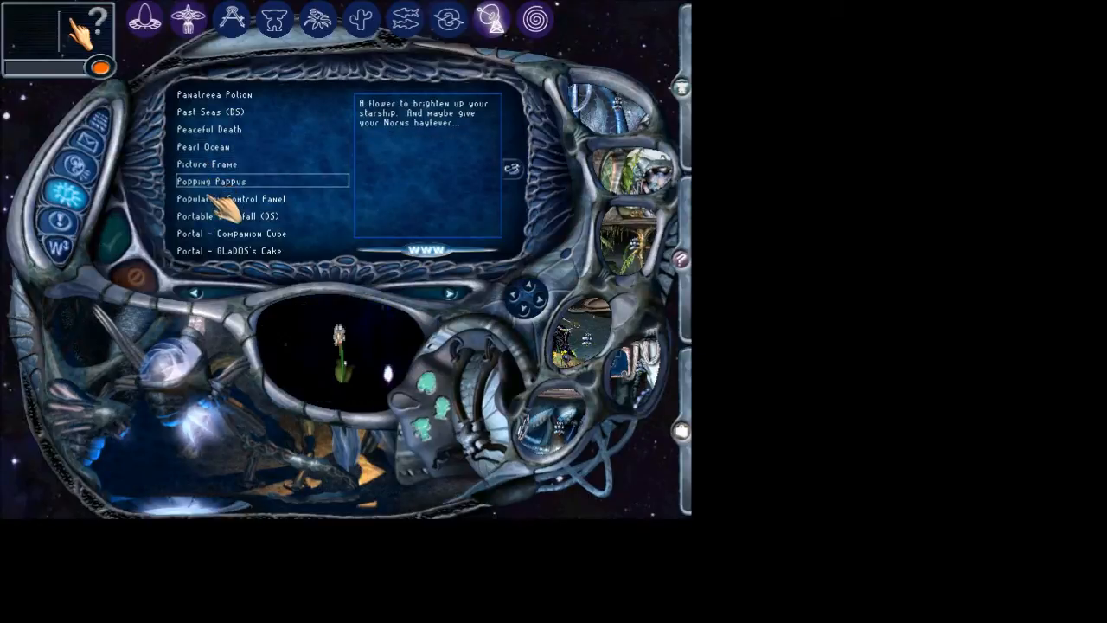
click(242, 198)
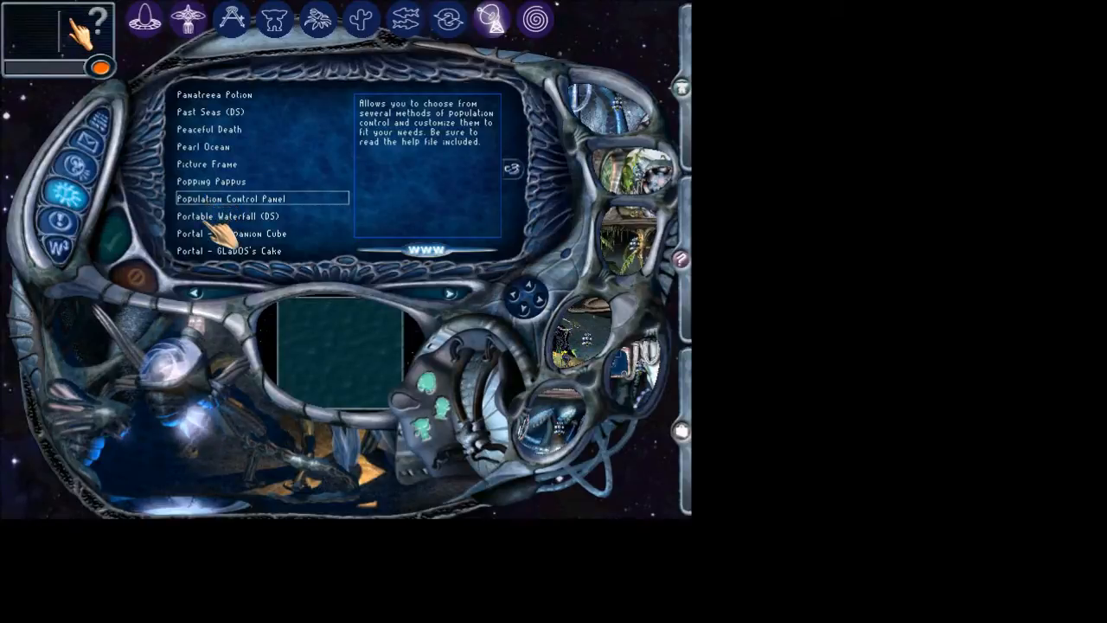
click(232, 231)
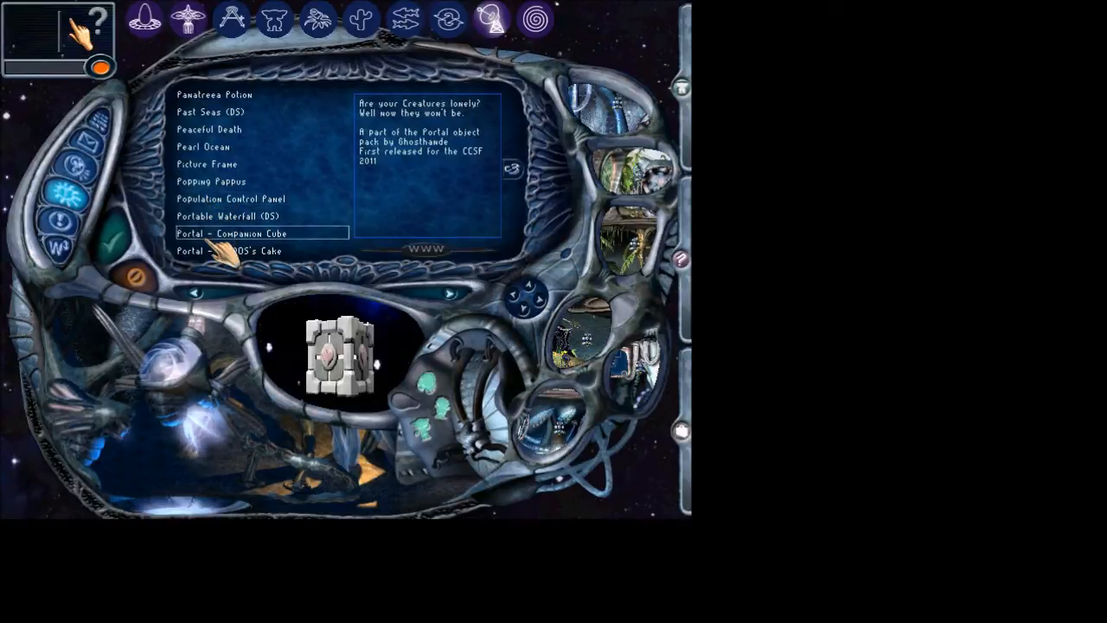
click(228, 249)
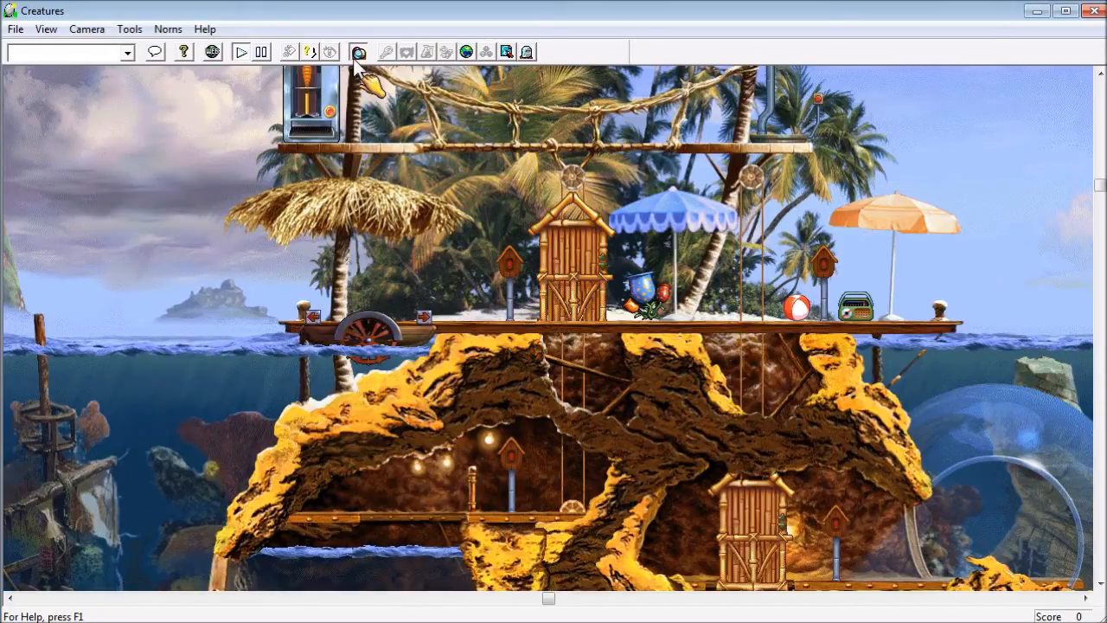
click(360, 52)
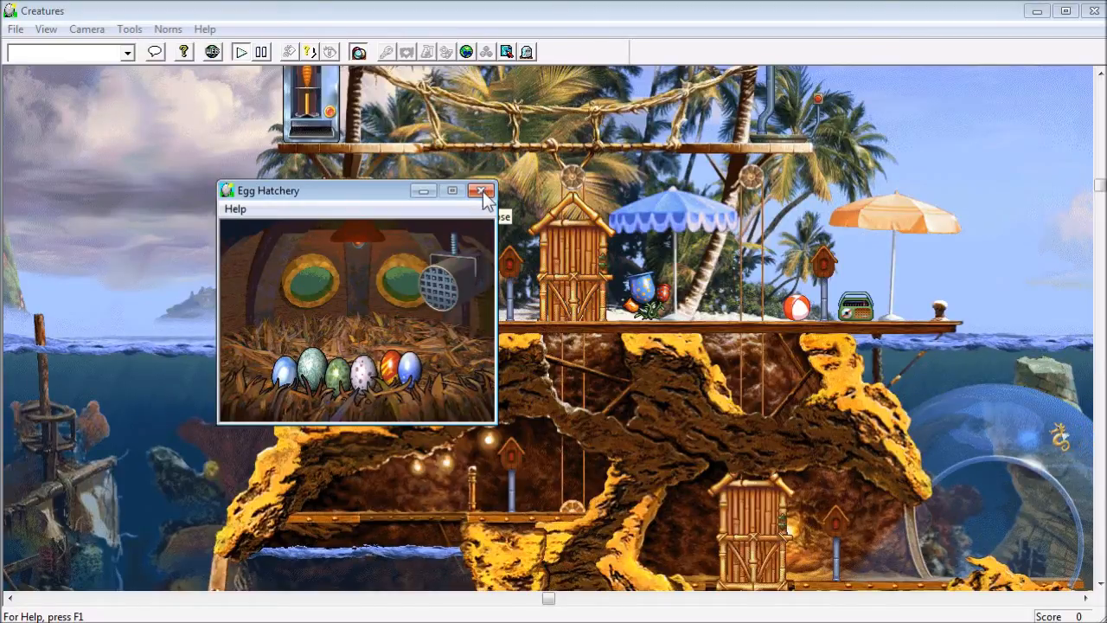
click(479, 190)
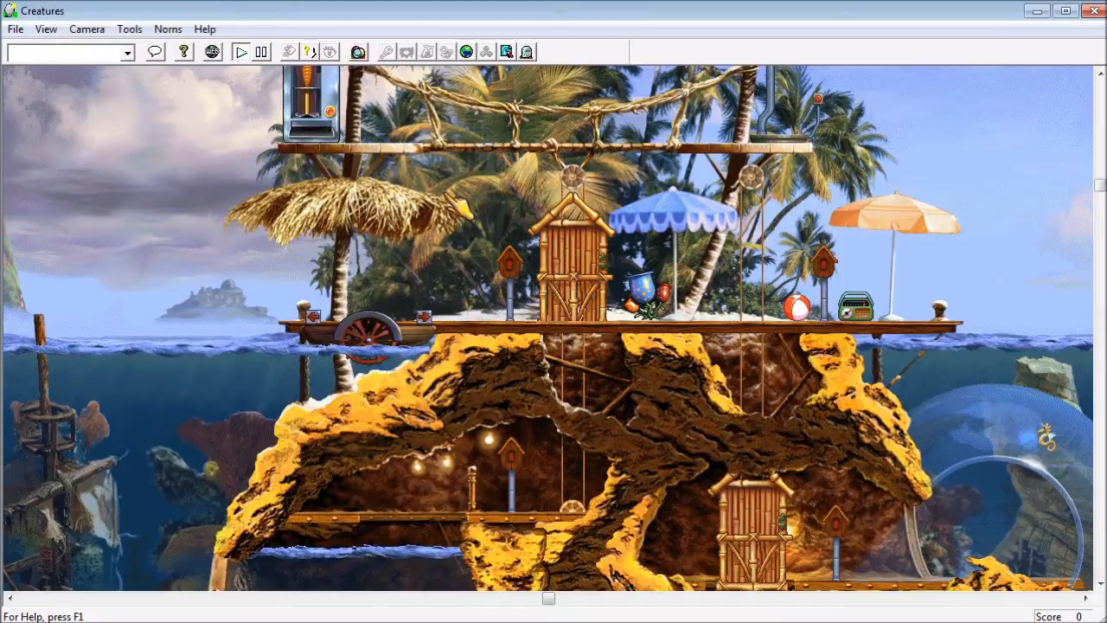